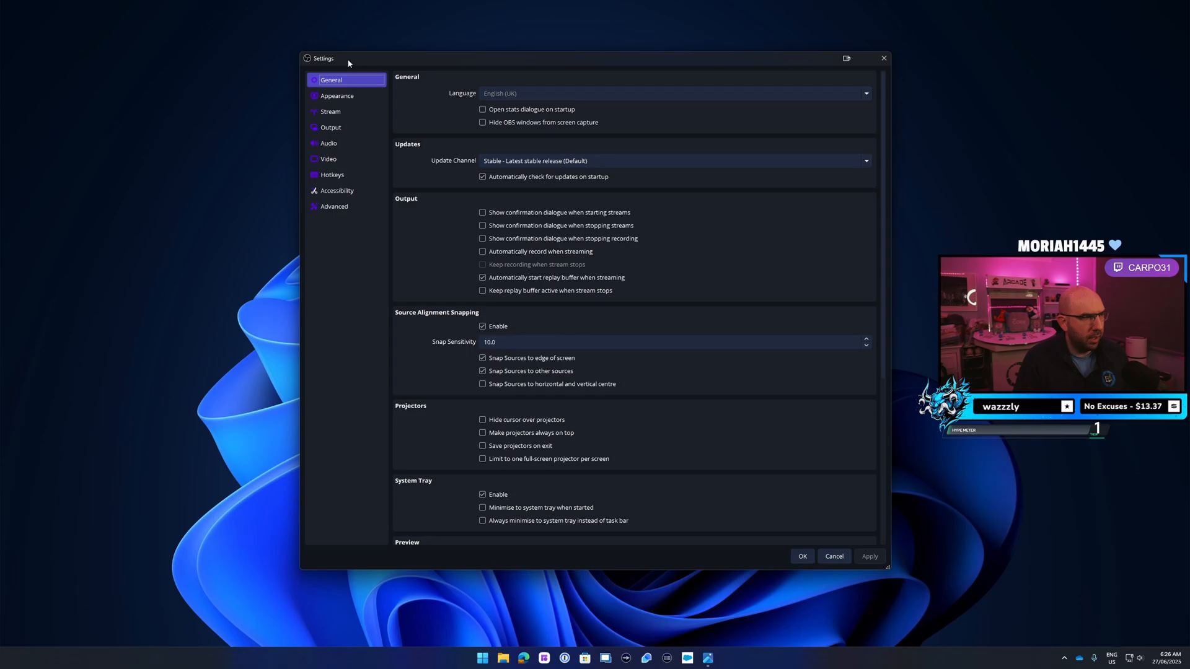
Step: Review the Stream settings: Twitch service, Oceania Australia Sydney (2) server, Enhanced Broadcasting options
left_click(330, 112)
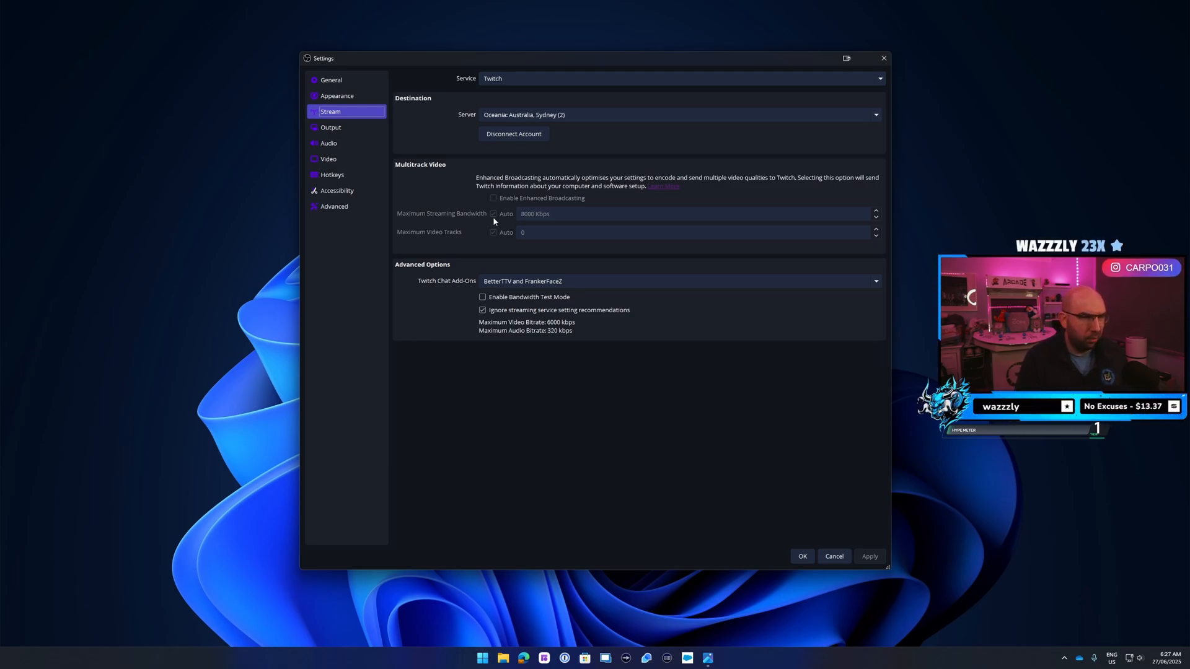
Step: Check the Video settings show 2560x1440 base and output resolution at 60 FPS
left_click(328, 159)
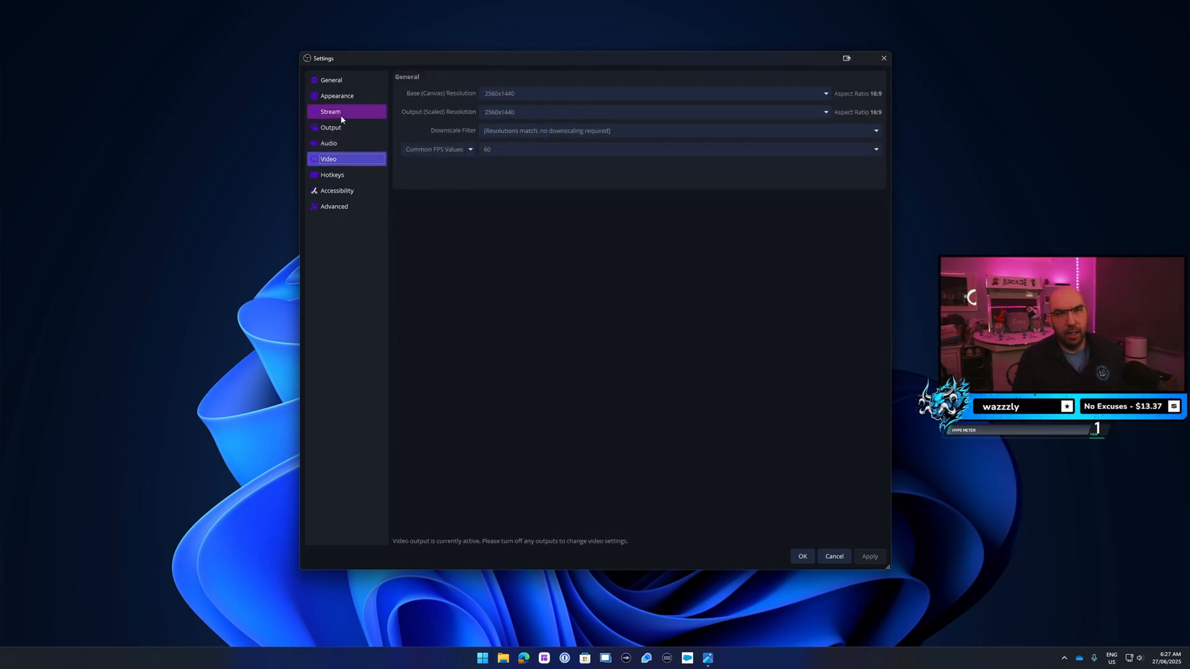
left_click(329, 158)
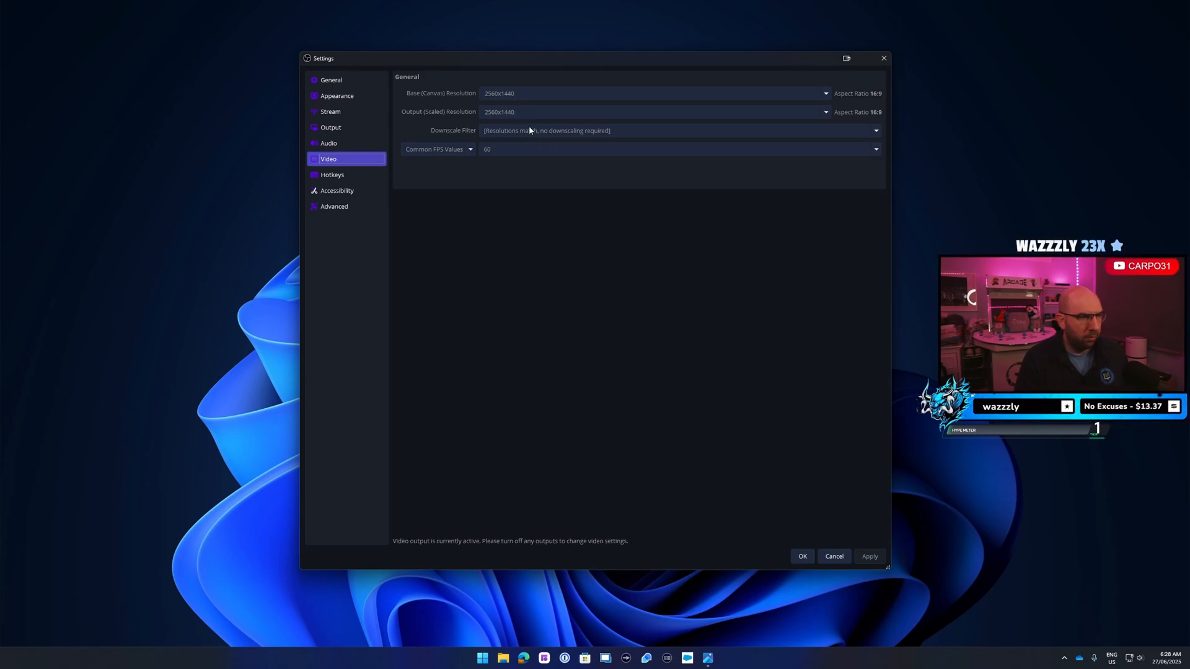
Step: Check the Output streaming settings rescale to 1920x1080 with Lanczos, NVENC H.264 at 8000 Kbps
left_click(330, 126)
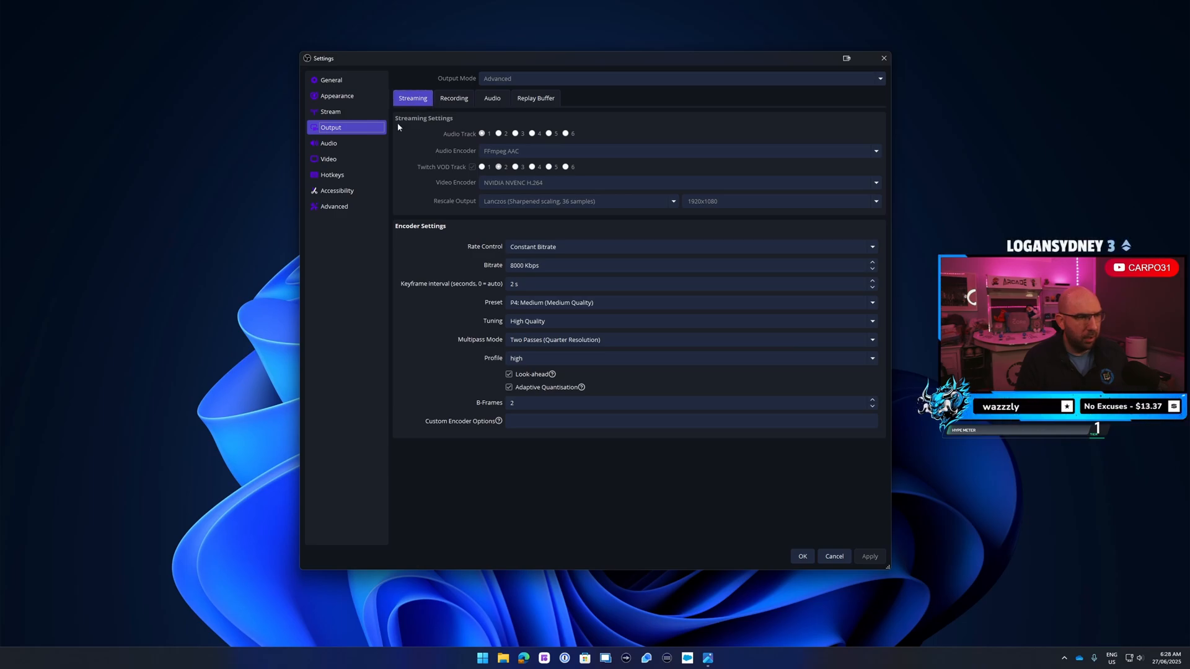
mouse_move(500, 206)
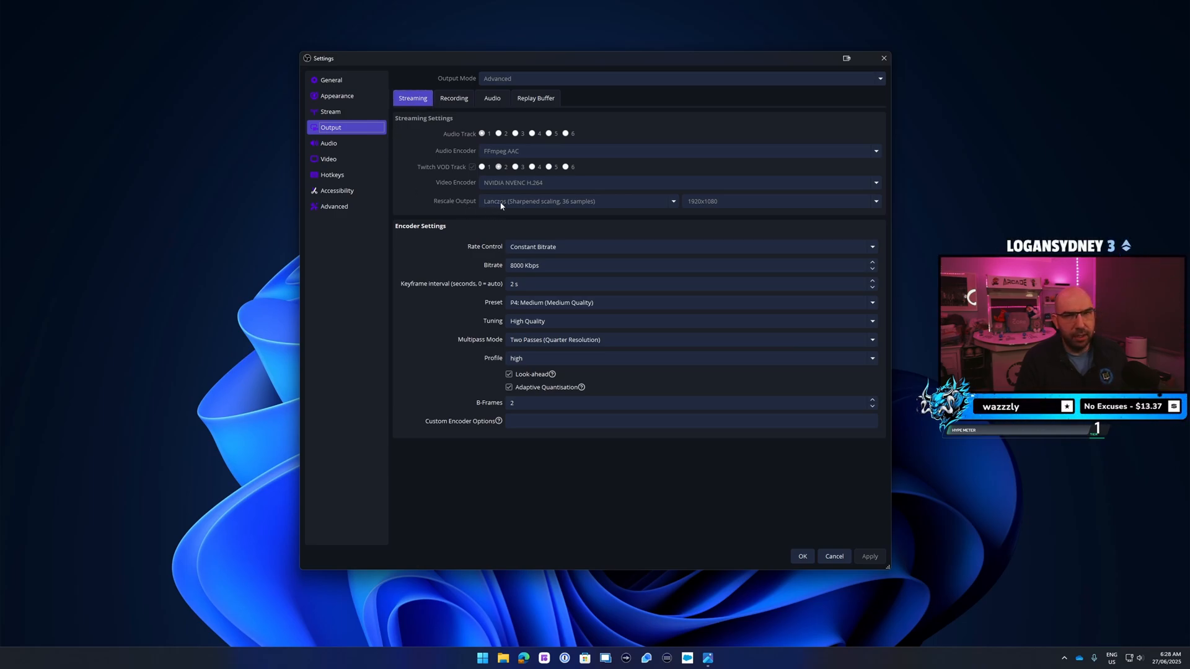